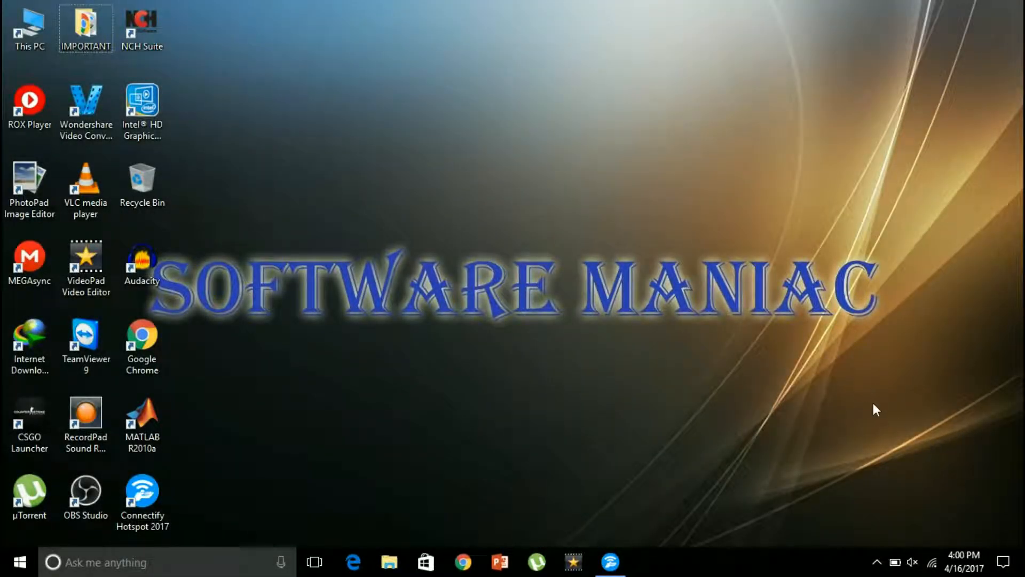
pyautogui.moveTo(798, 394)
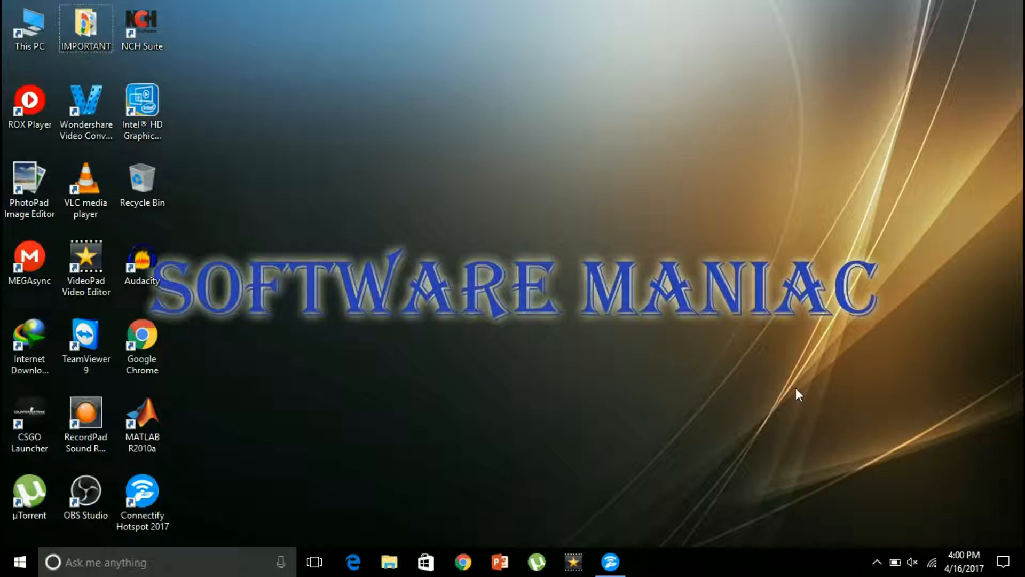
pyautogui.moveTo(795, 377)
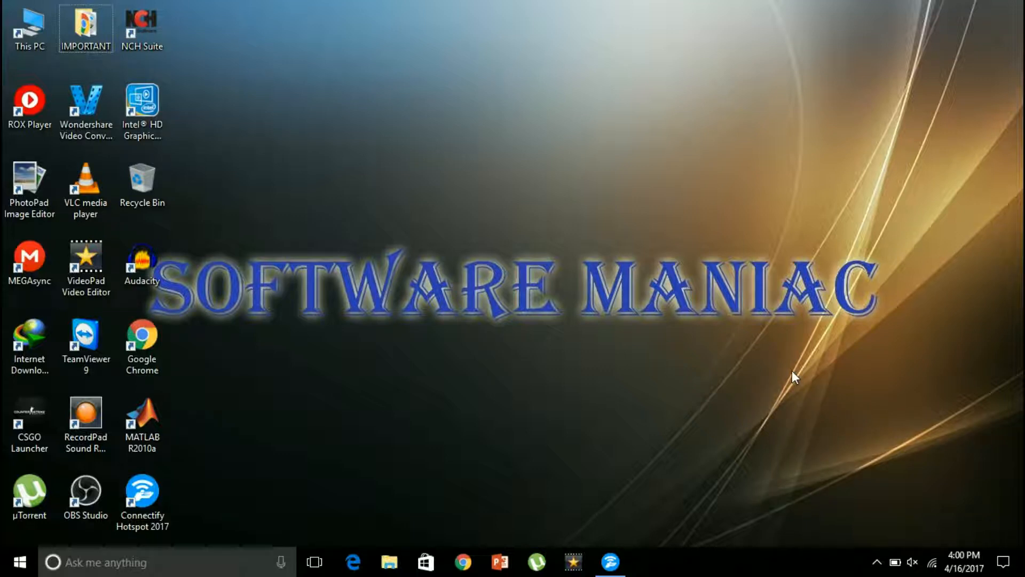
pyautogui.moveTo(711, 312)
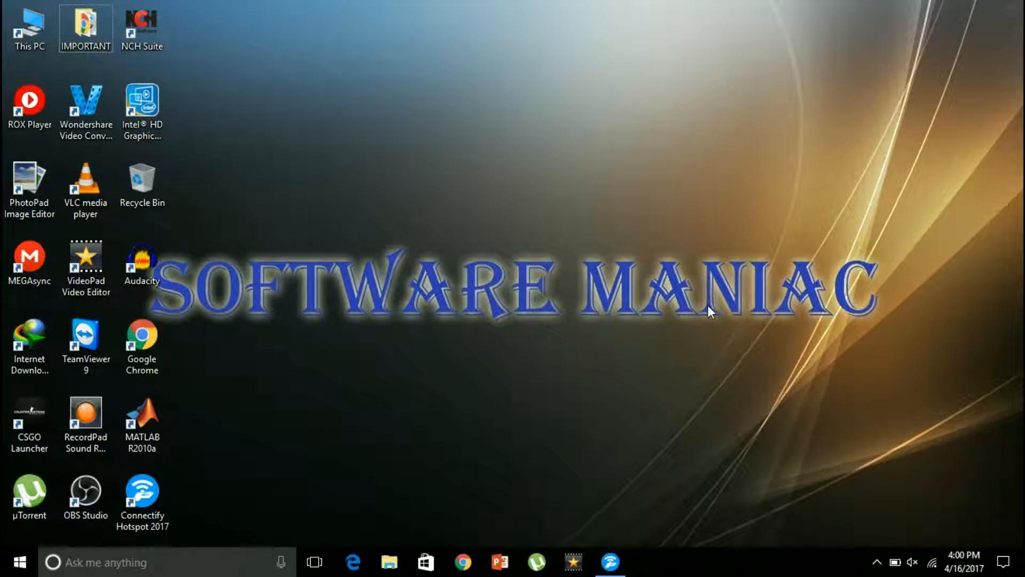
pyautogui.moveTo(639, 415)
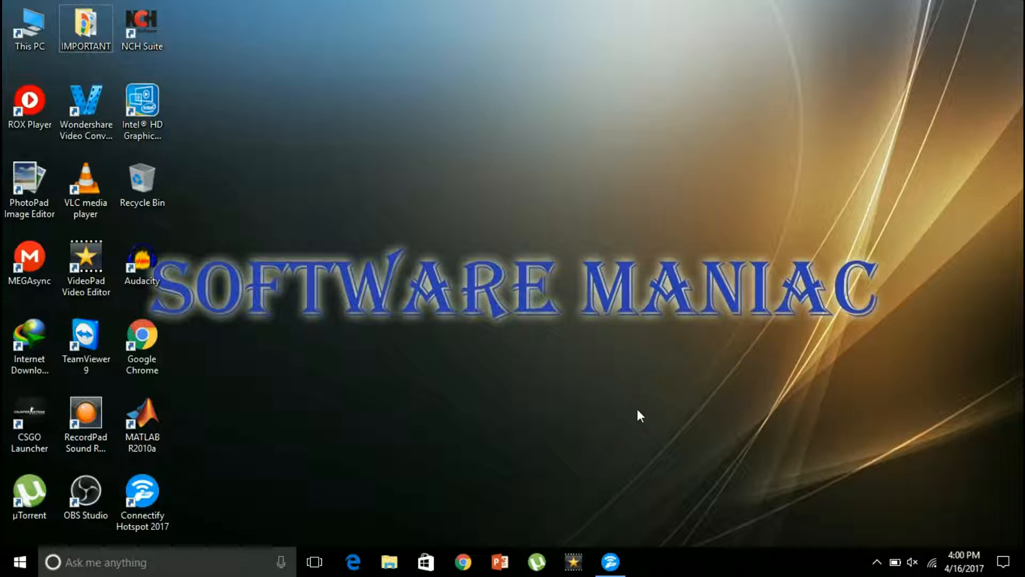
pyautogui.moveTo(643, 435)
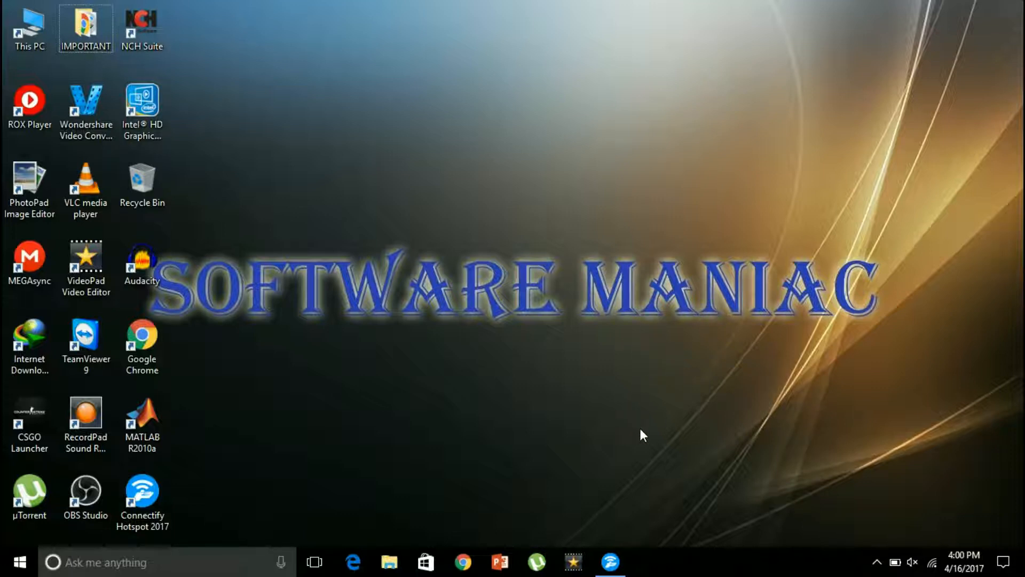
pyautogui.moveTo(662, 441)
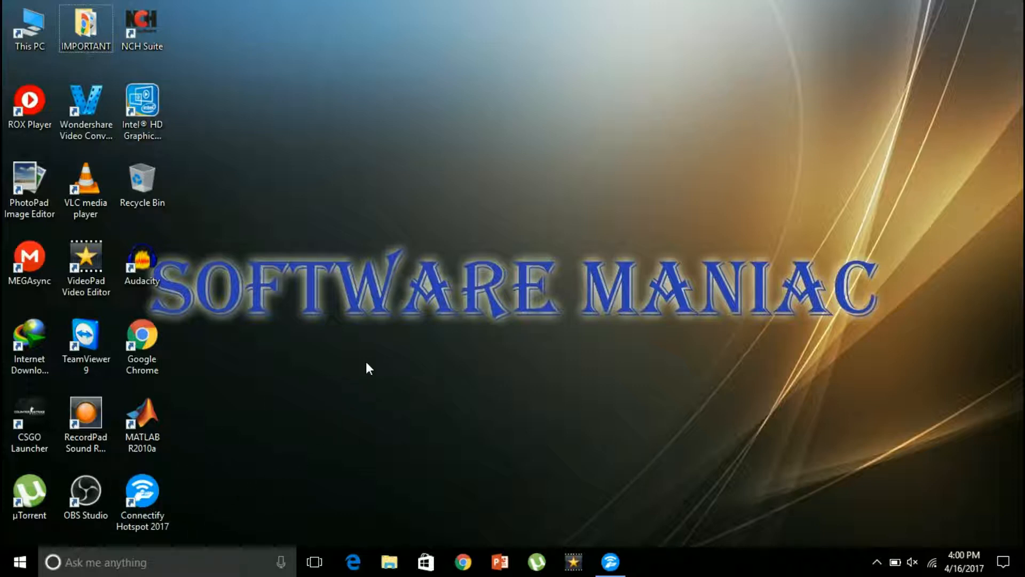
pyautogui.moveTo(359, 385)
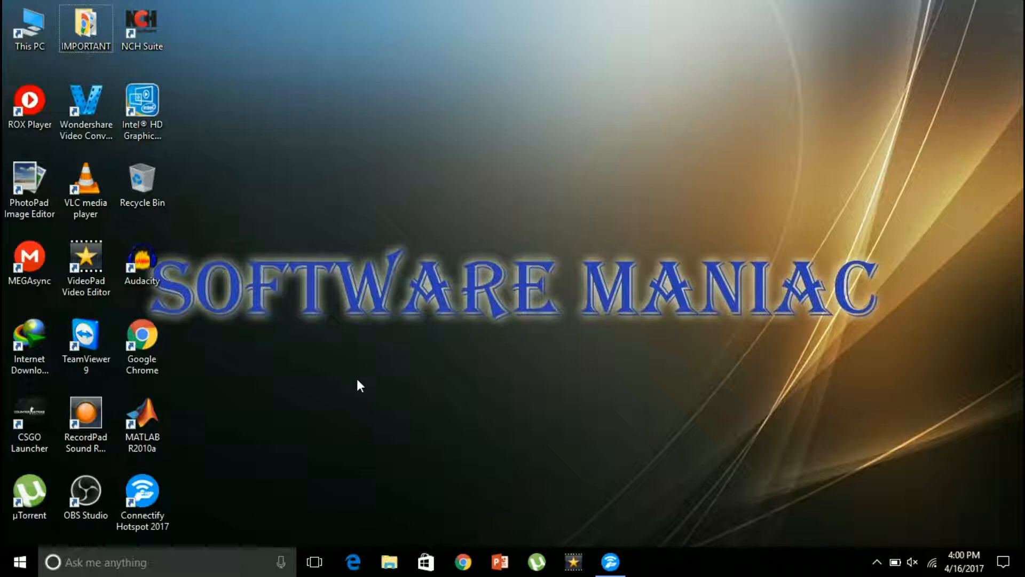
pyautogui.moveTo(409, 371)
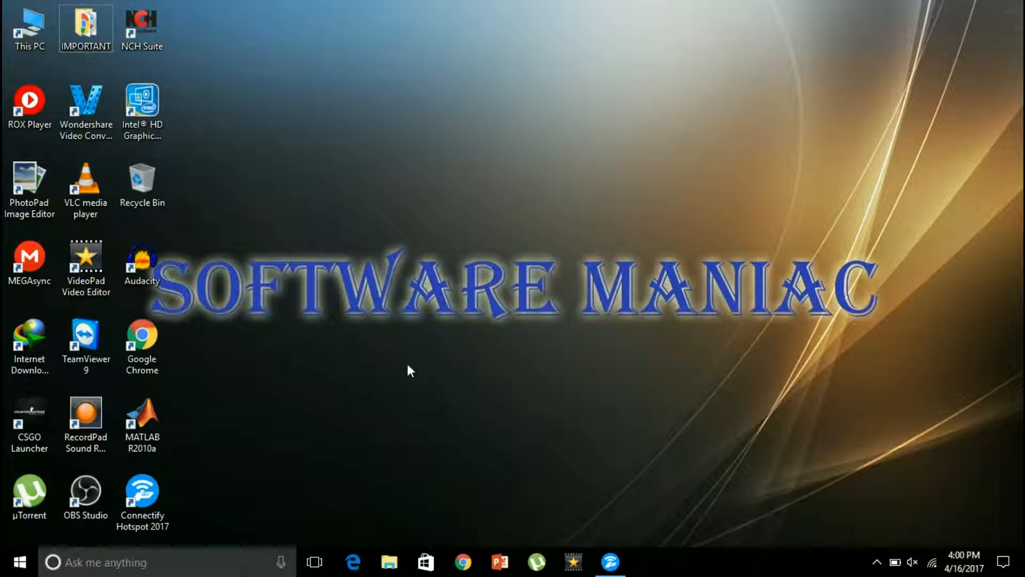
pyautogui.moveTo(188, 467)
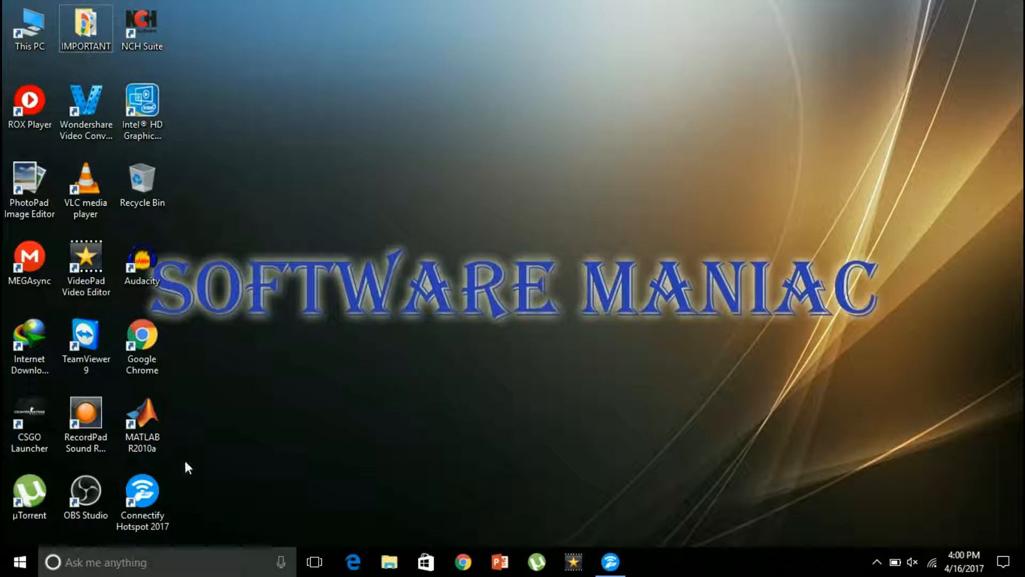
# Launch Connectify Hotspot 2017 and choose Shreedeep (Wi-Fi) as the internet to share
pyautogui.click(142, 500)
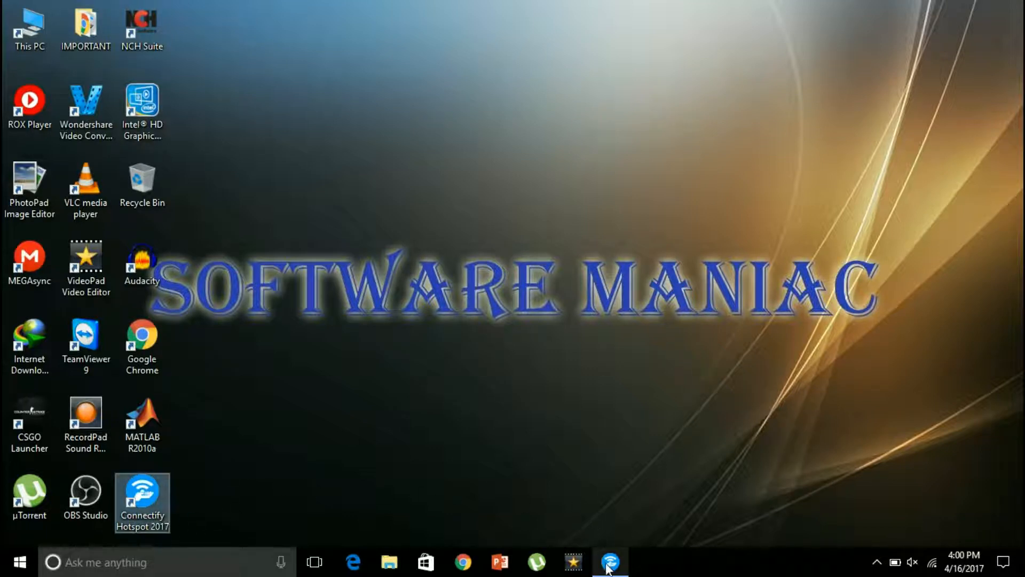
pyautogui.click(607, 561)
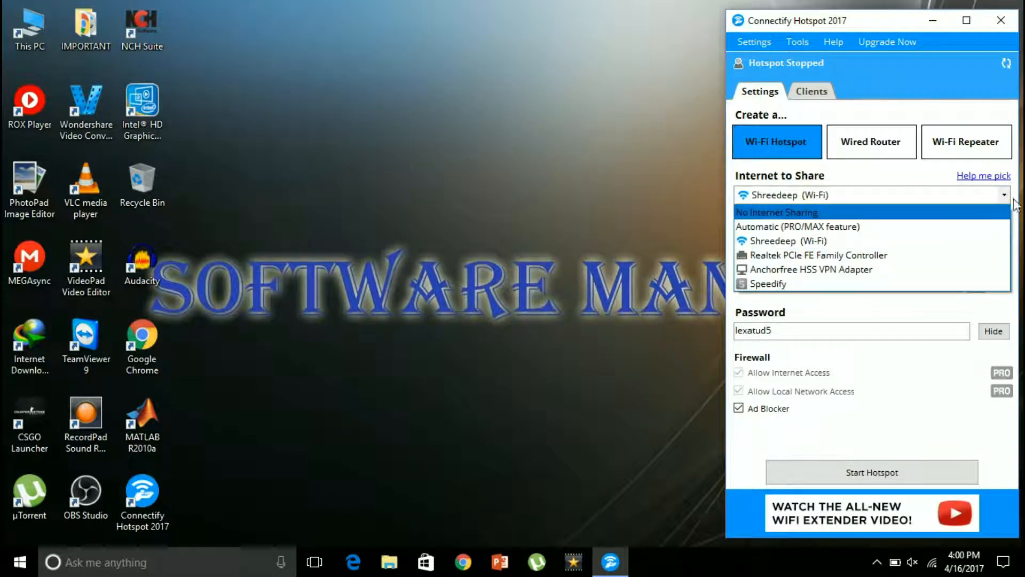
pyautogui.click(780, 240)
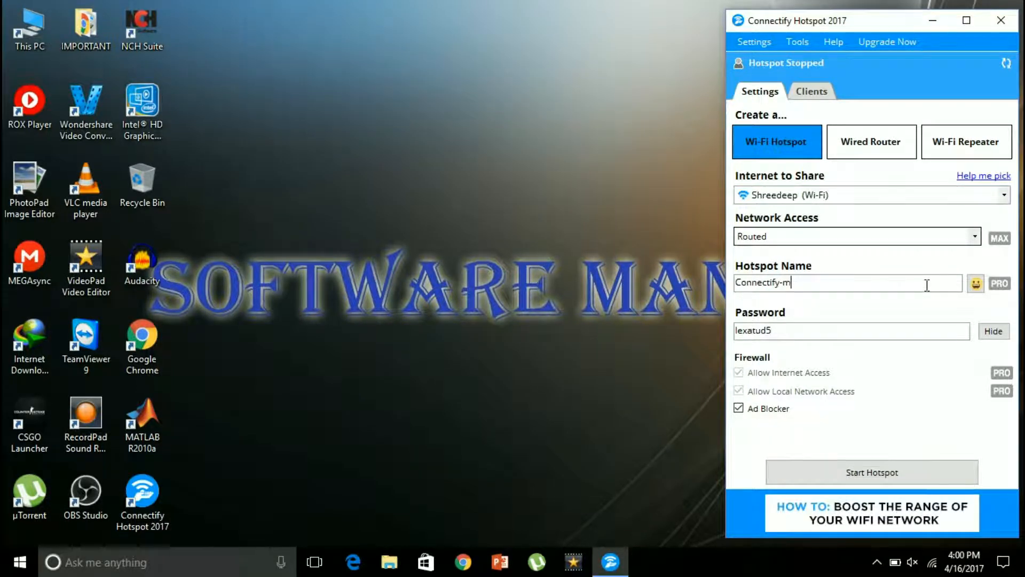
# Enter the hotspot name Connectify-Mohit, dismissing the PRO upgrade notice that pops up
pyautogui.write('ohit')
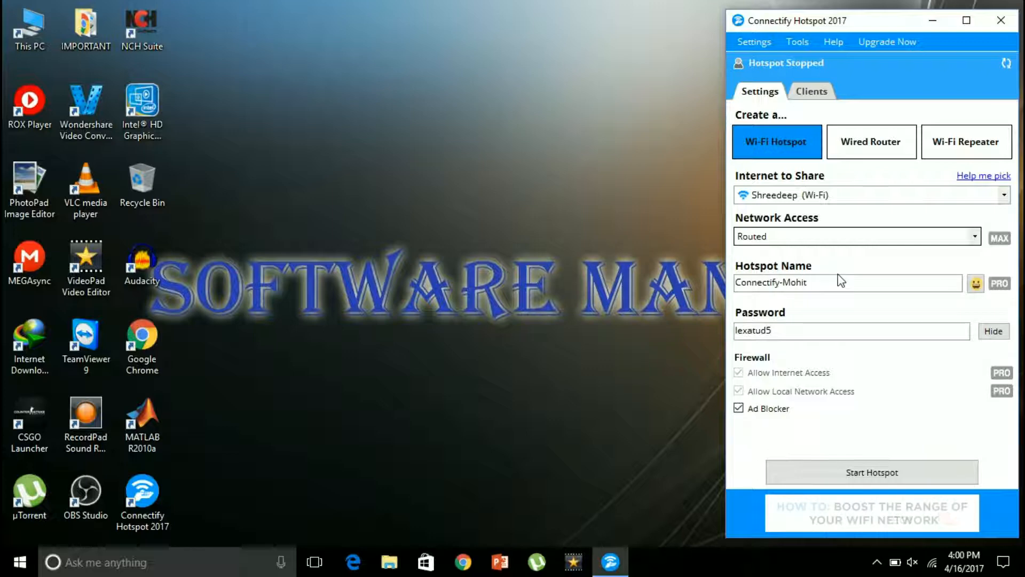
pyautogui.press('Backspace')
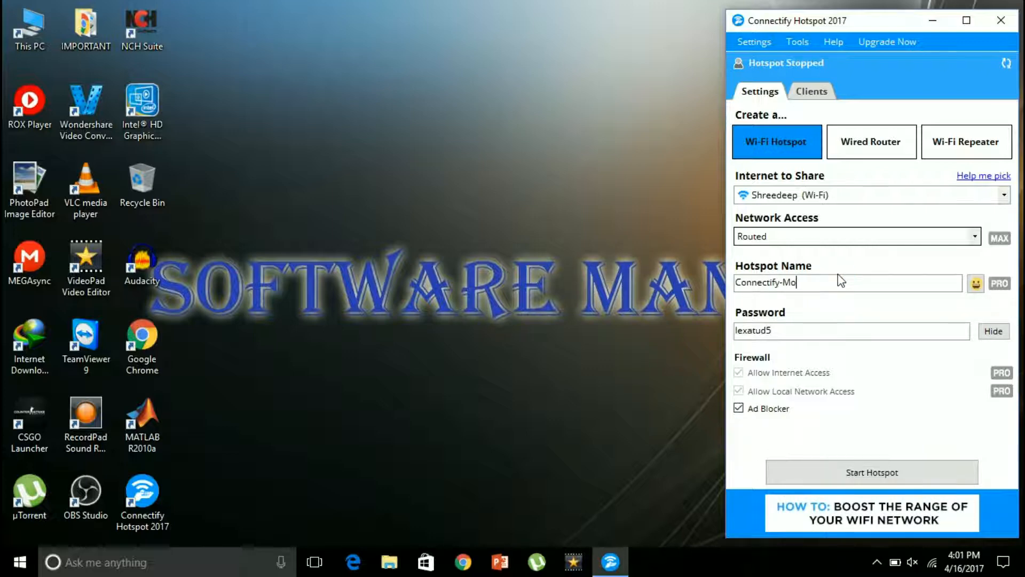
pyautogui.click(1000, 283)
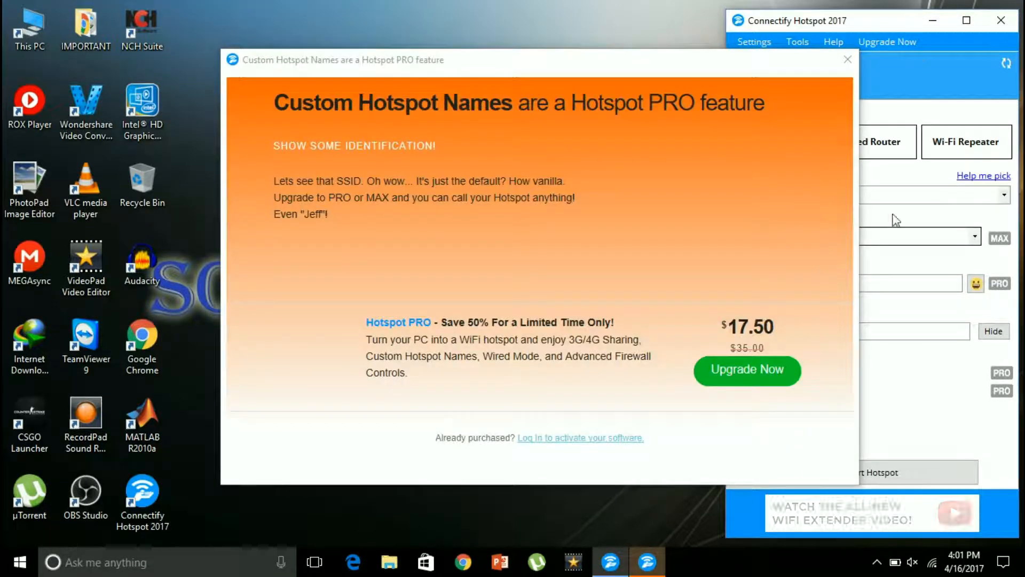
pyautogui.click(847, 60)
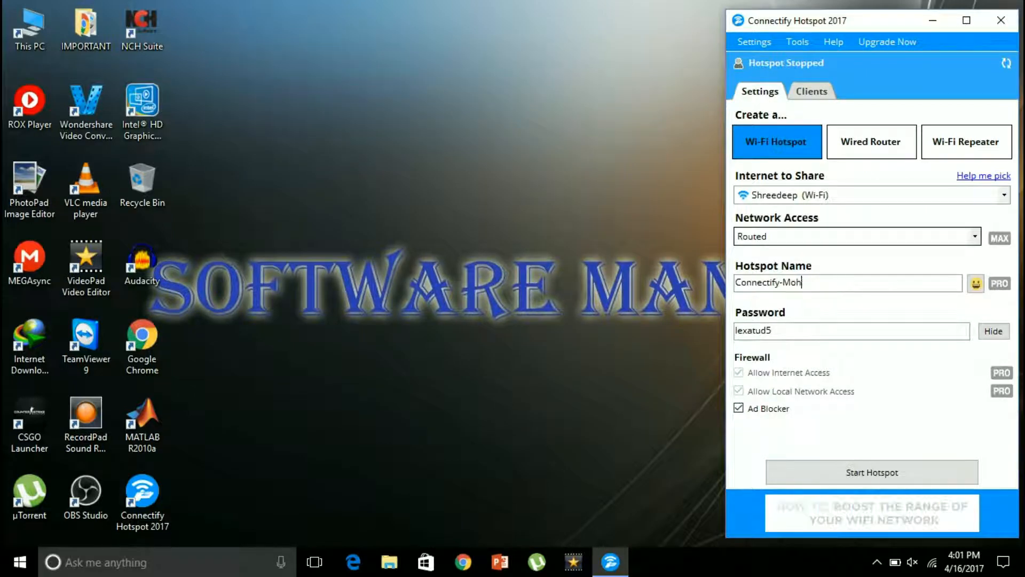
pyautogui.write('it')
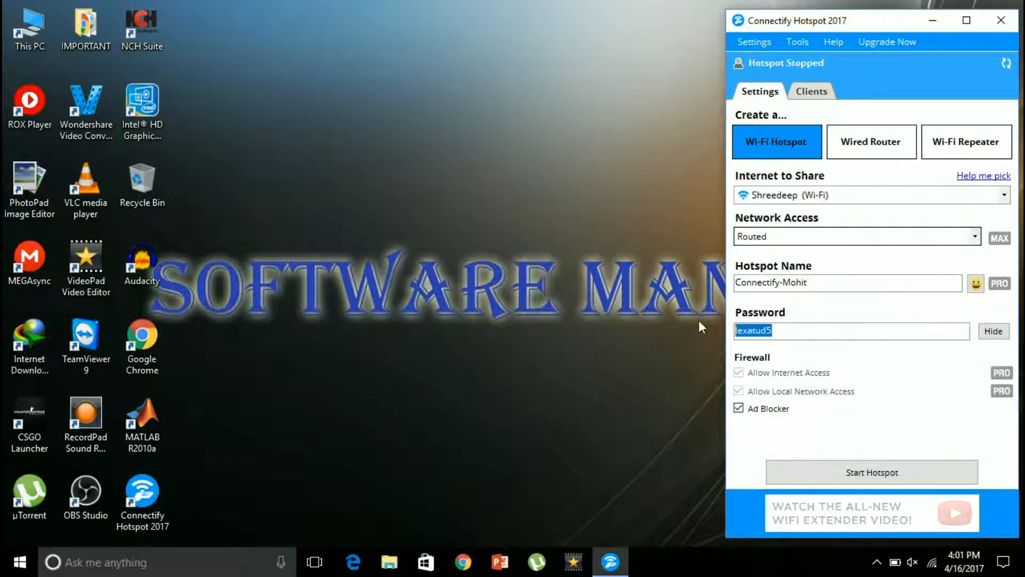
pyautogui.moveTo(893, 321)
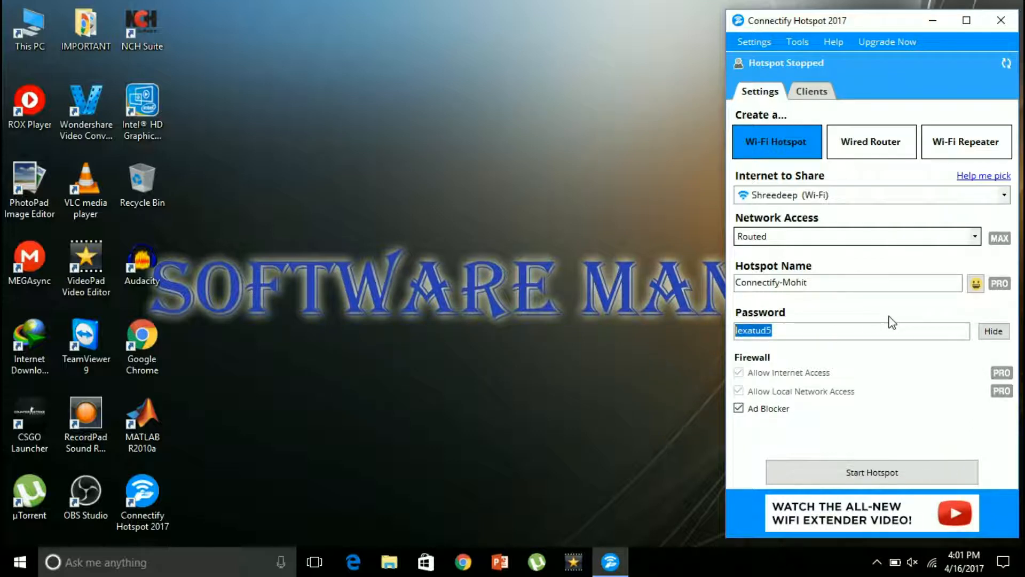
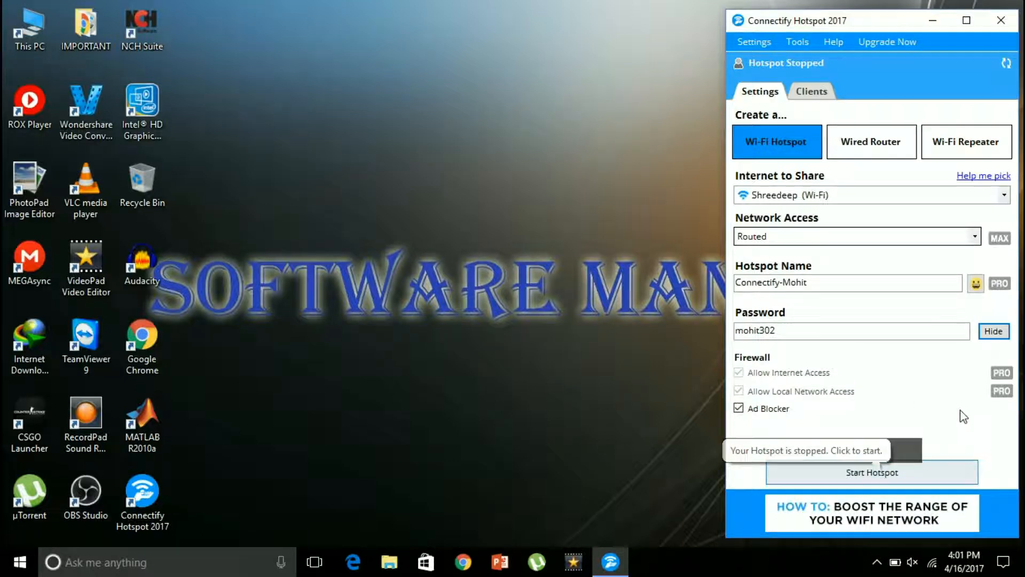
pyautogui.moveTo(931, 241)
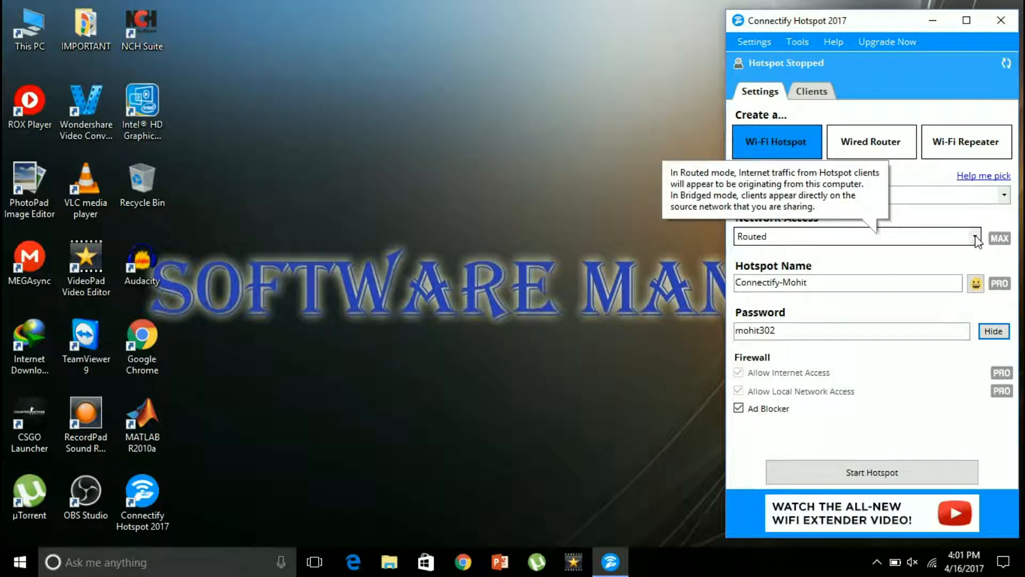
pyautogui.click(975, 236)
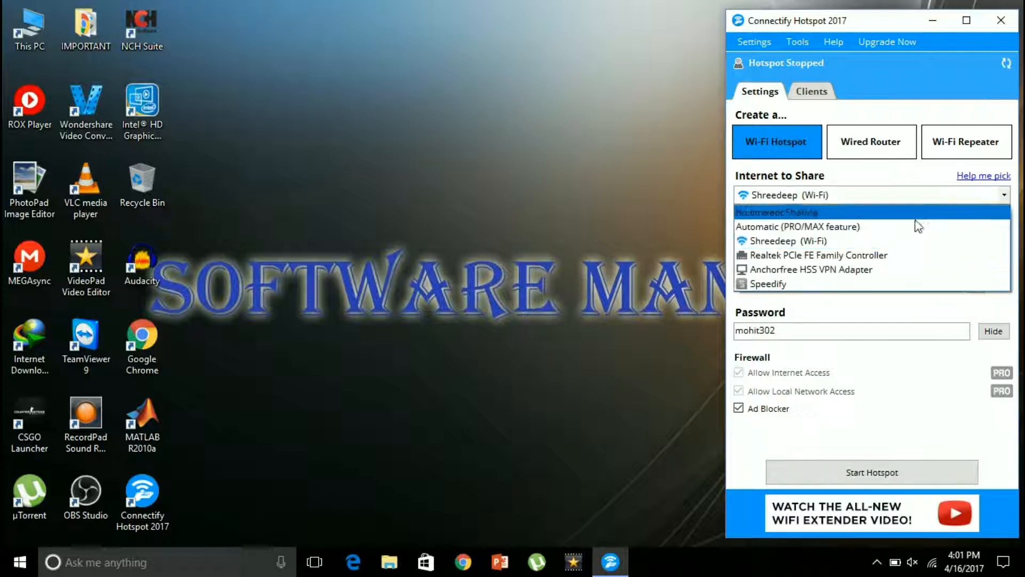
pyautogui.moveTo(810, 240)
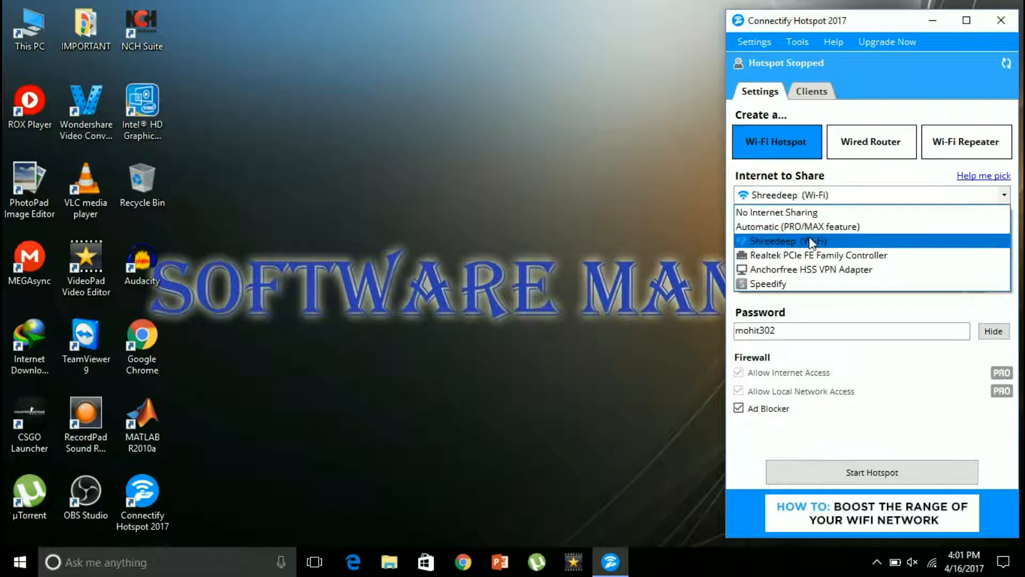
pyautogui.moveTo(768, 284)
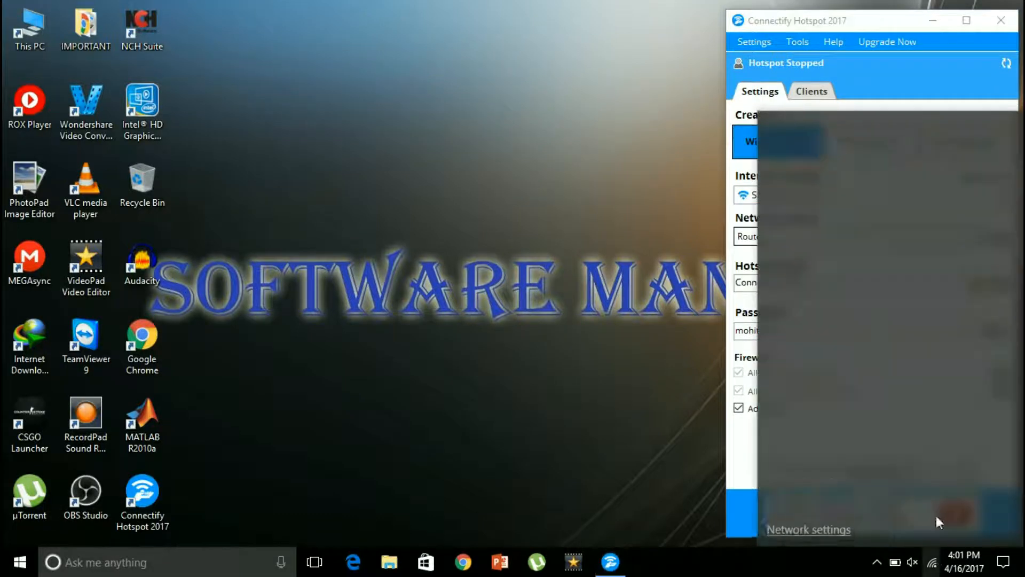
# Start the Connectify-Mohit hotspot and dismiss the Hotspot Starting notification on the Settings view
pyautogui.click(933, 563)
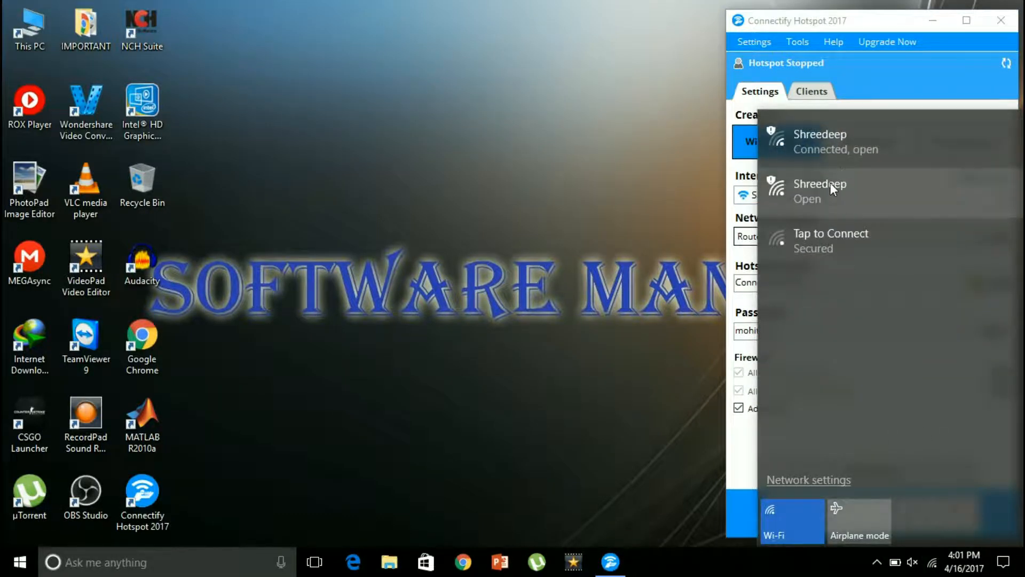
pyautogui.moveTo(850, 242)
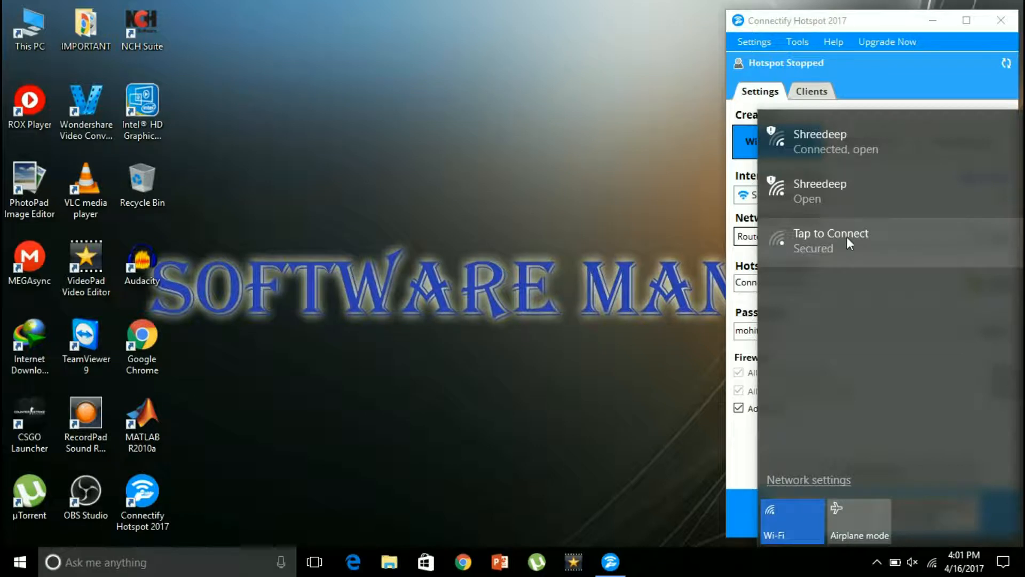
pyautogui.moveTo(866, 245)
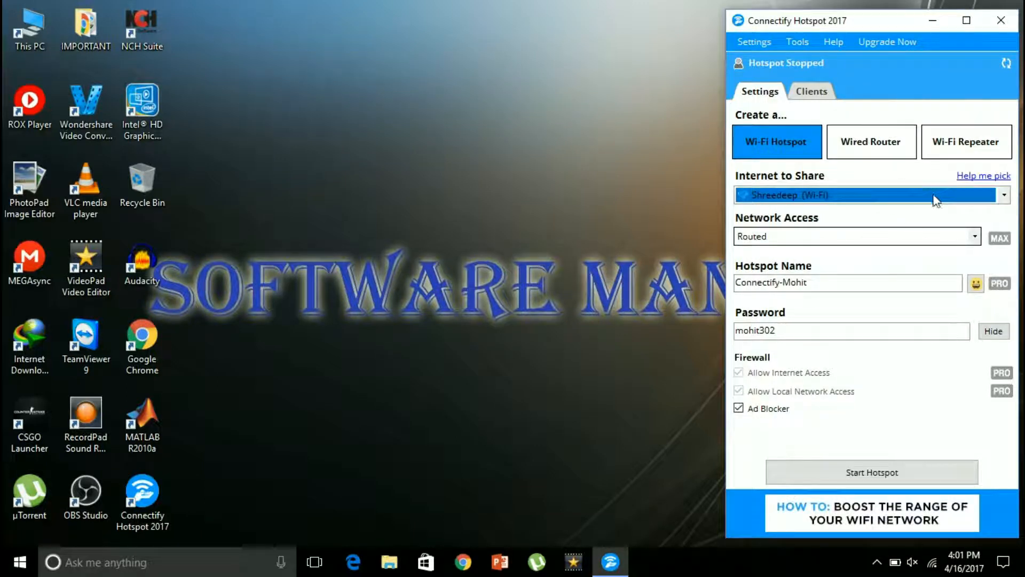
pyautogui.moveTo(844, 257)
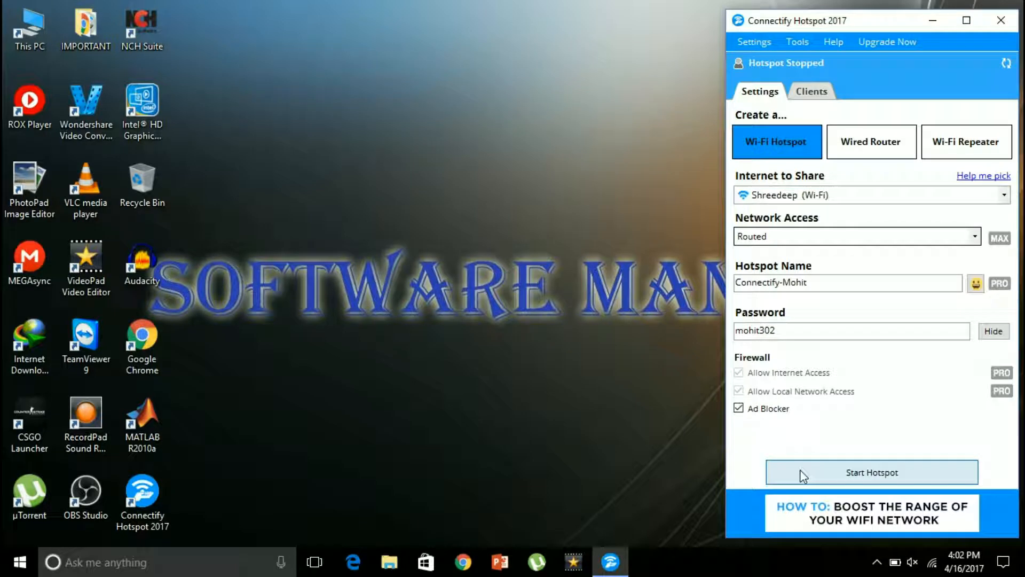
pyautogui.click(872, 472)
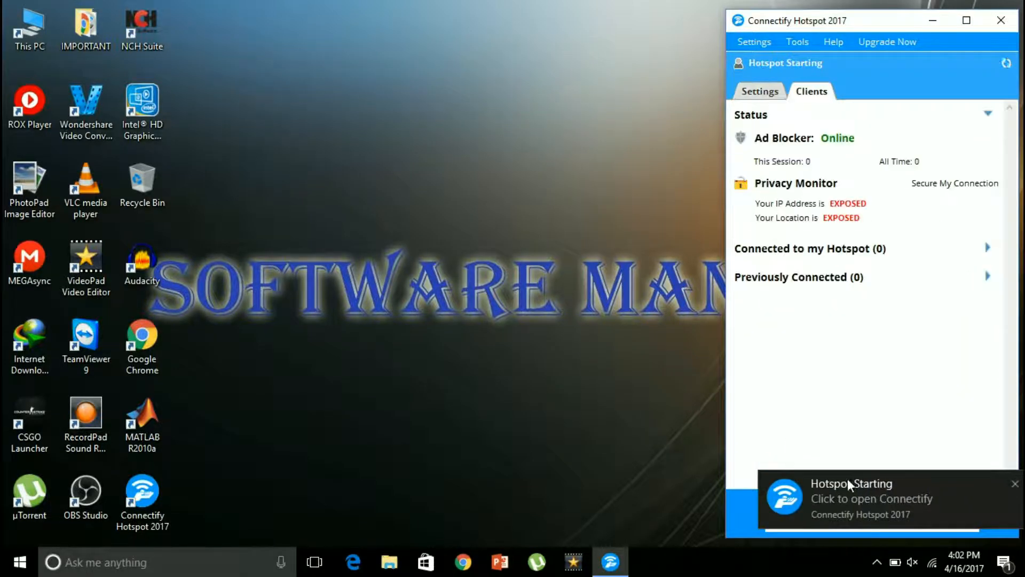
pyautogui.moveTo(893, 496)
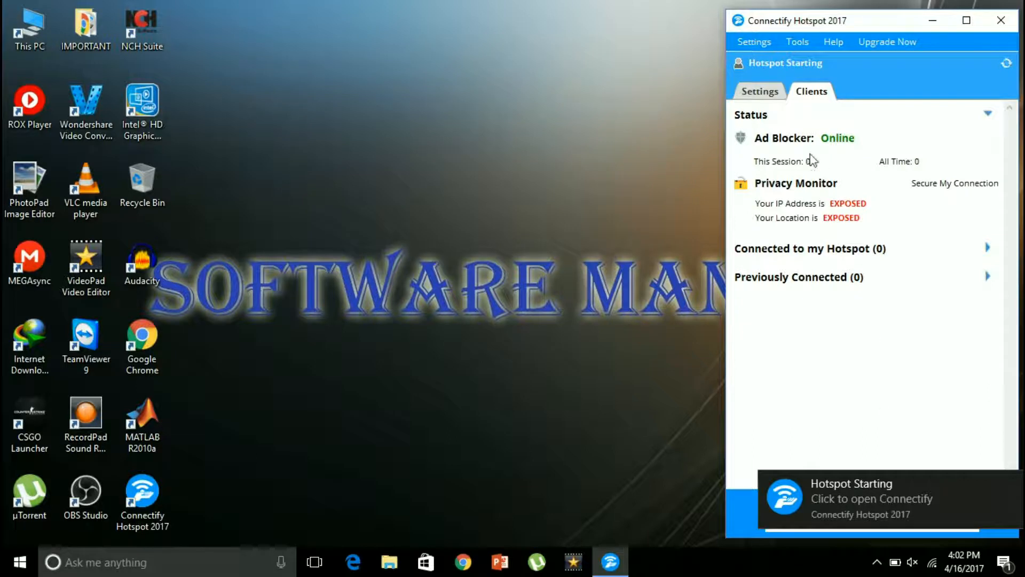
pyautogui.click(759, 91)
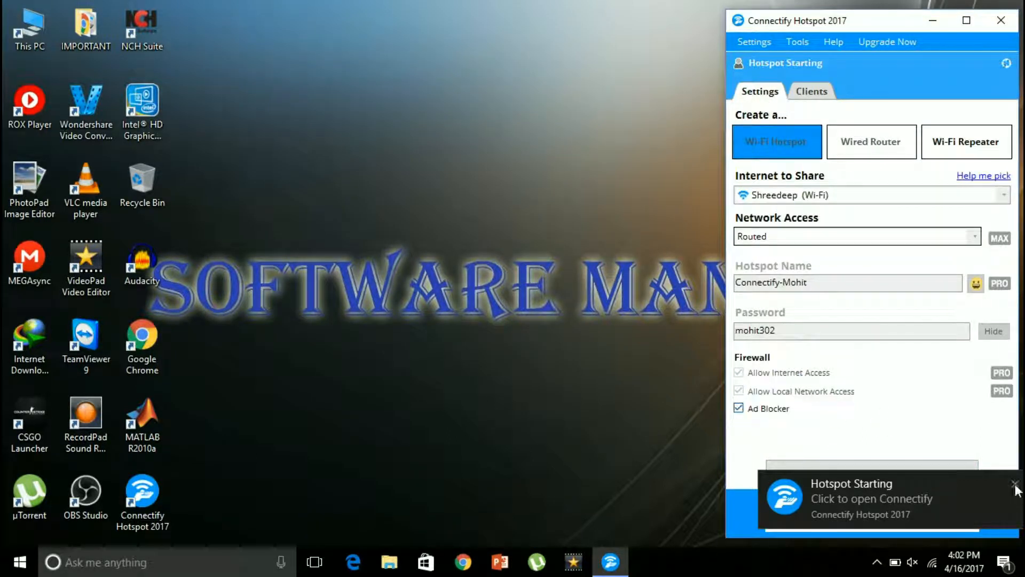
pyautogui.click(1015, 485)
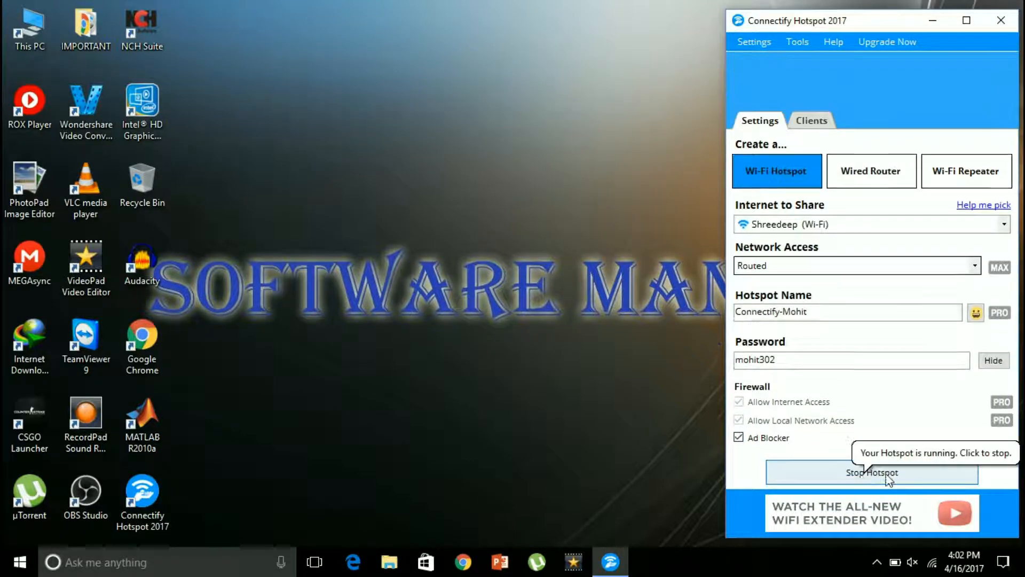
# Return to the Settings view and close the stray blank Connectify pop-up window
pyautogui.click(811, 121)
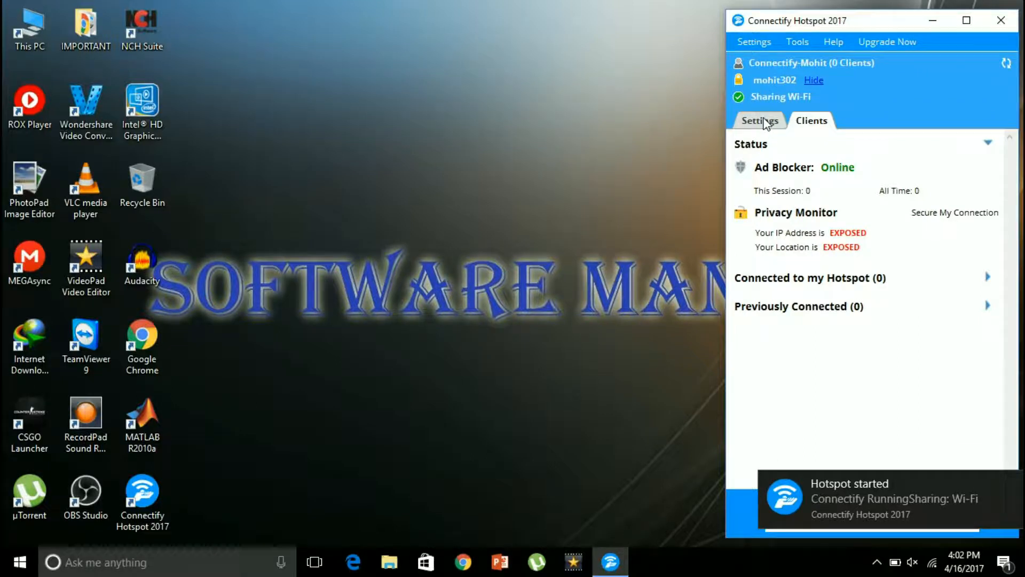
pyautogui.click(759, 121)
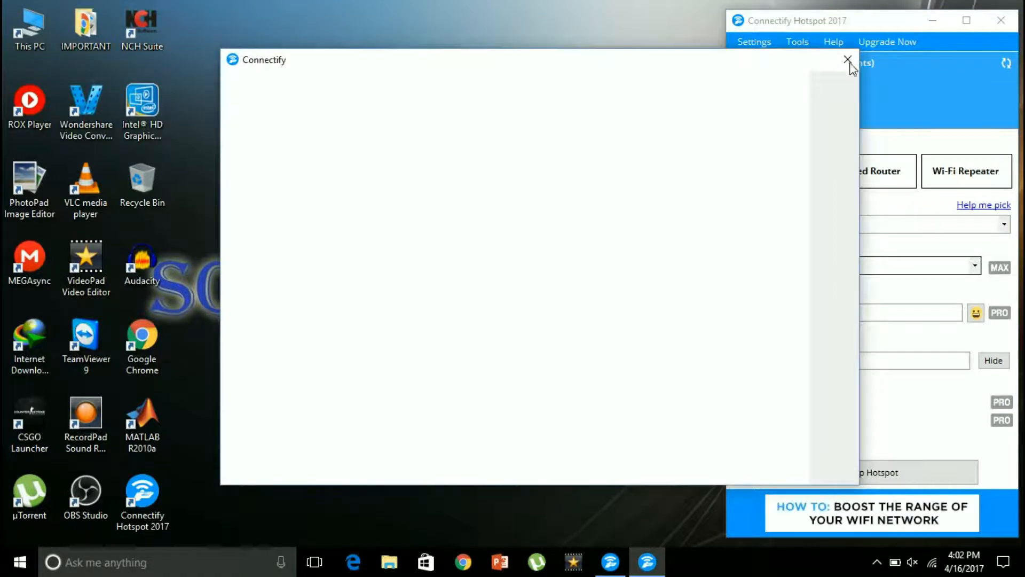
pyautogui.click(848, 60)
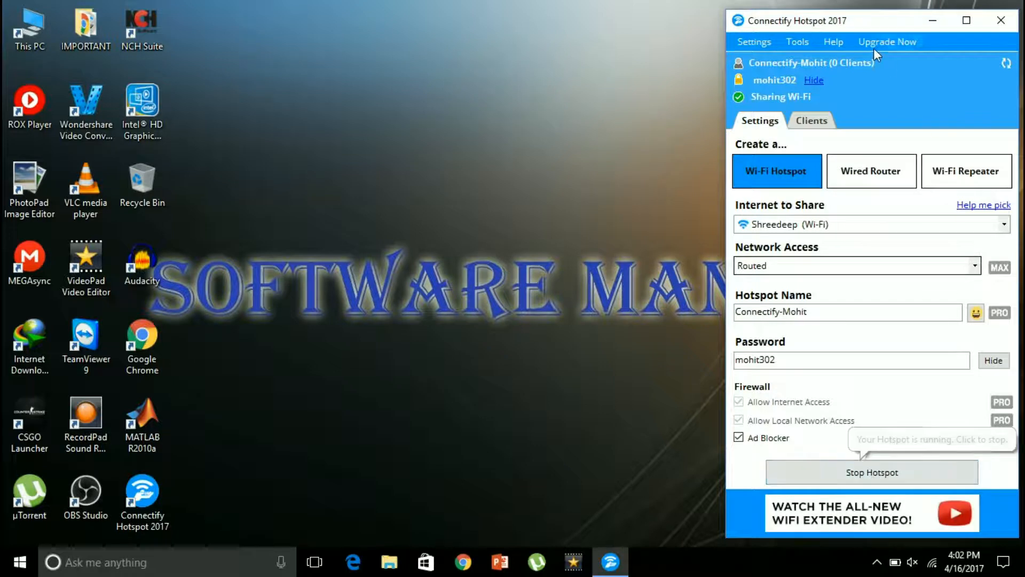
pyautogui.moveTo(1010, 136)
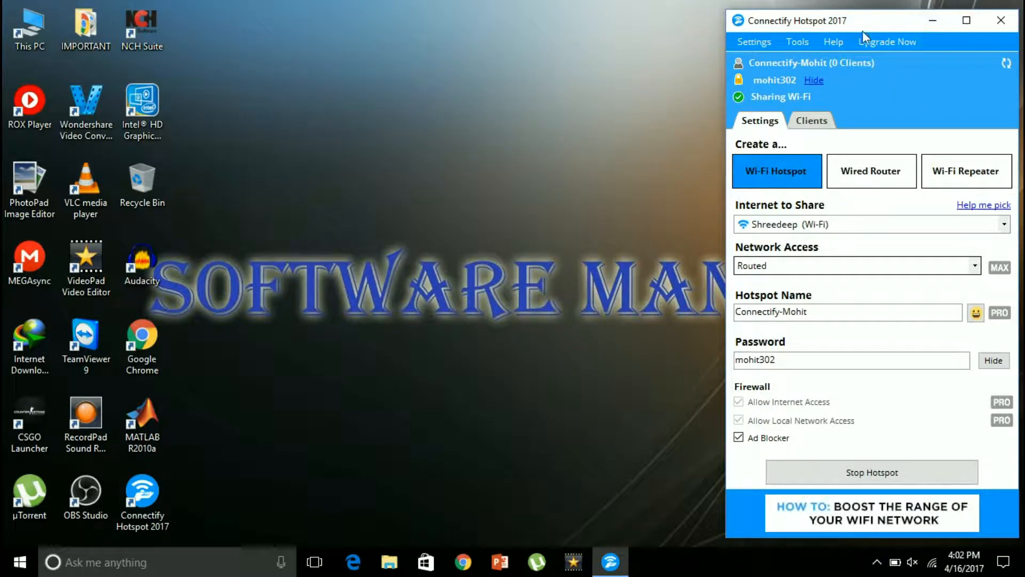
pyautogui.moveTo(887, 42)
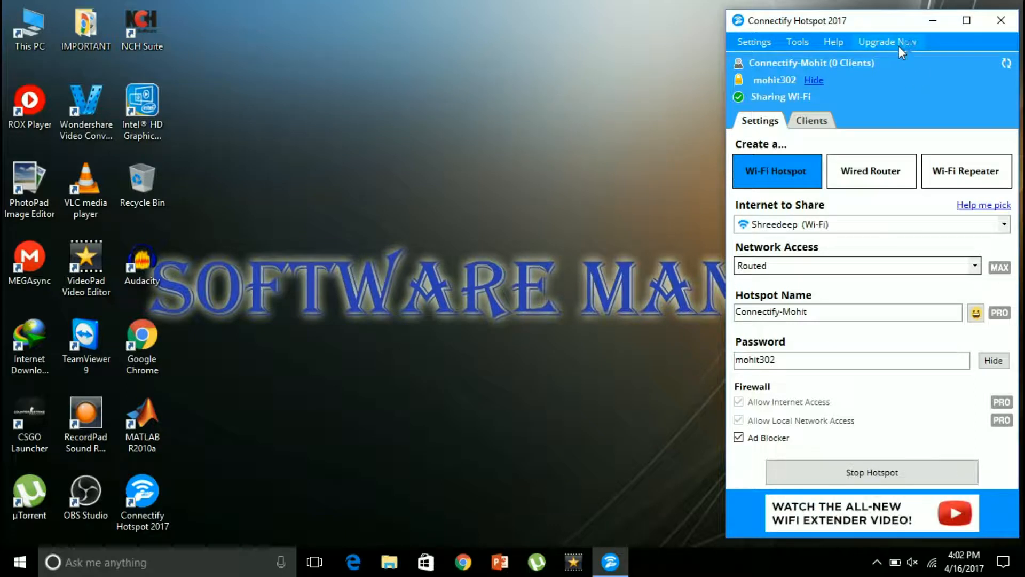
pyautogui.moveTo(775, 126)
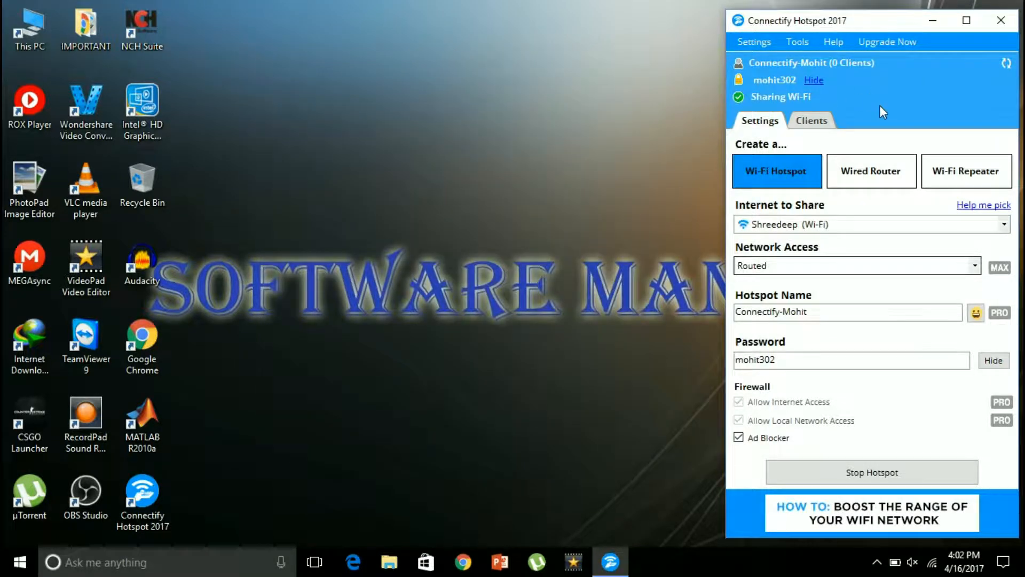
pyautogui.moveTo(865, 108)
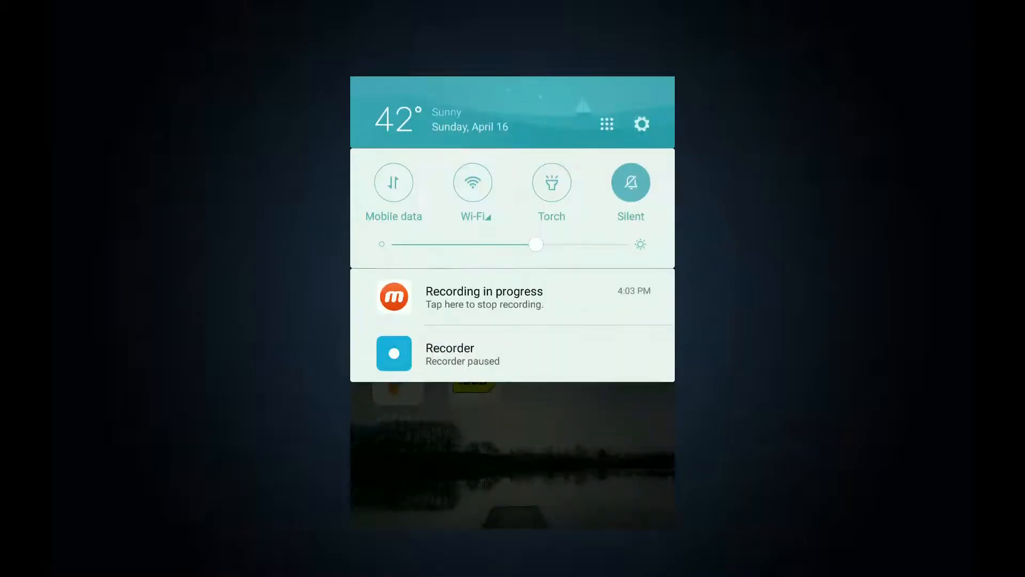
# Turn the phone's Wi-Fi on from Android Settings
pyautogui.click(641, 124)
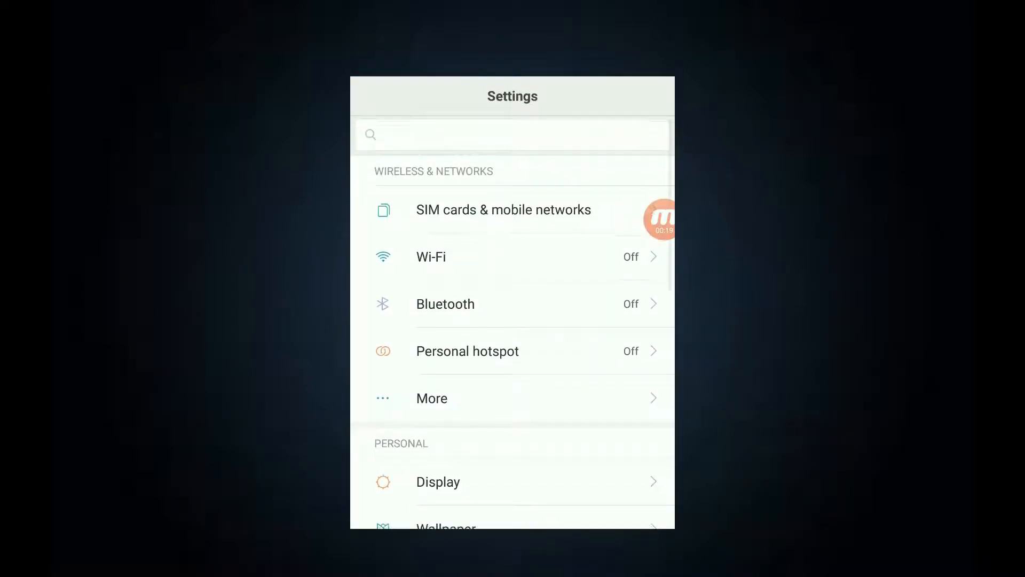
pyautogui.scroll(3)
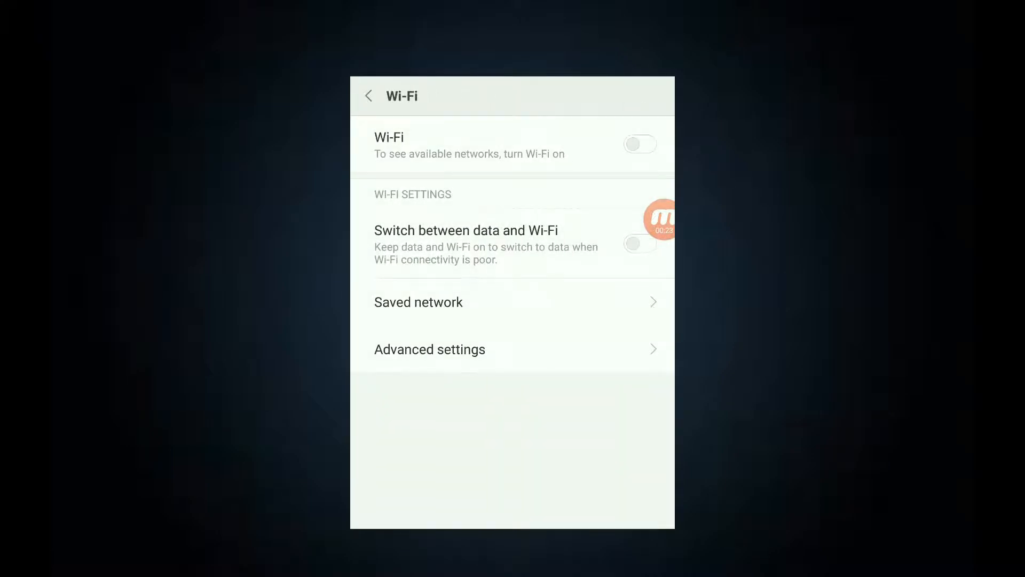
pyautogui.click(640, 143)
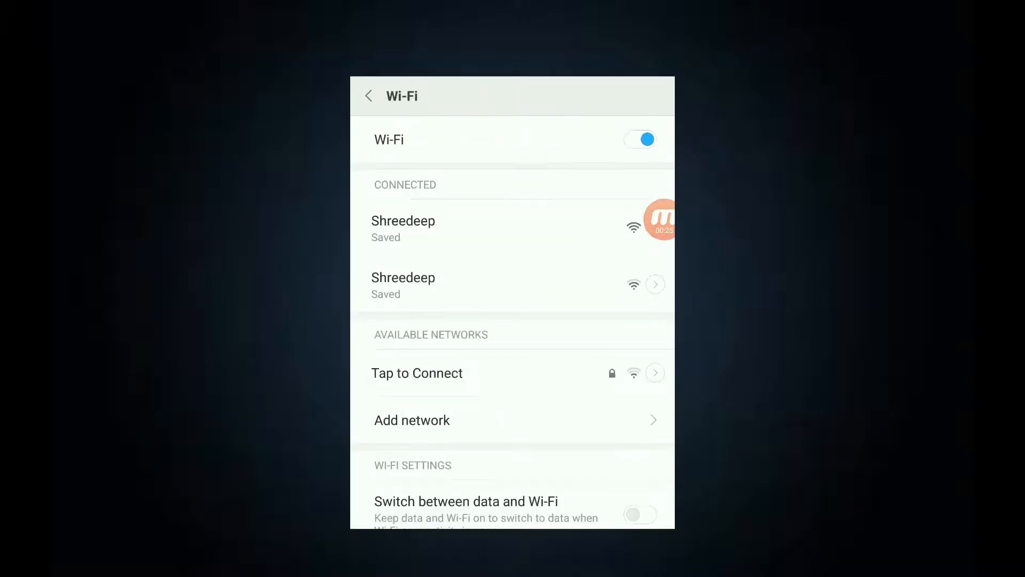
# Cancel the Shreedeep network details and choose Connectify-Mohit to join
pyautogui.click(403, 226)
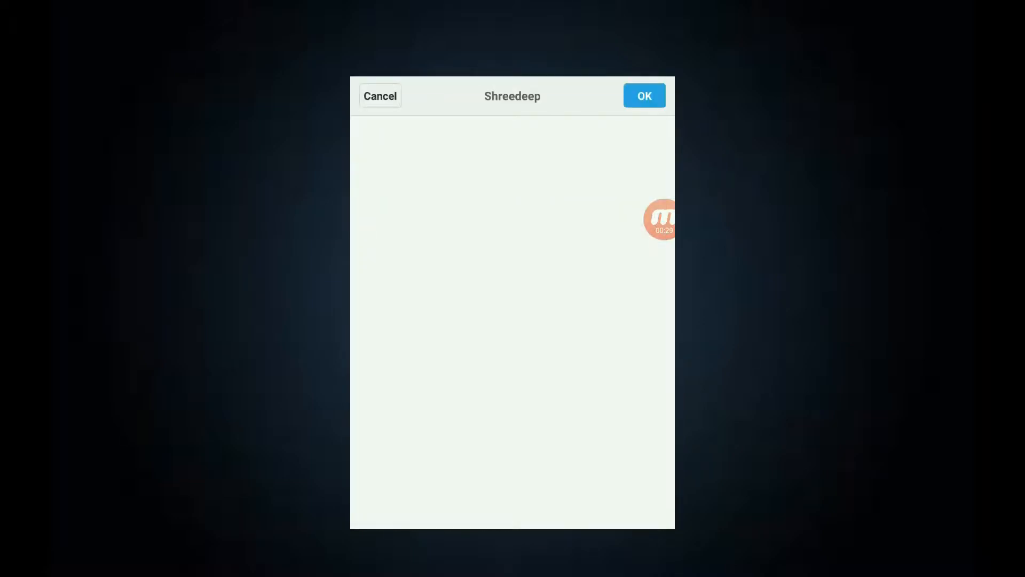
pyautogui.click(643, 95)
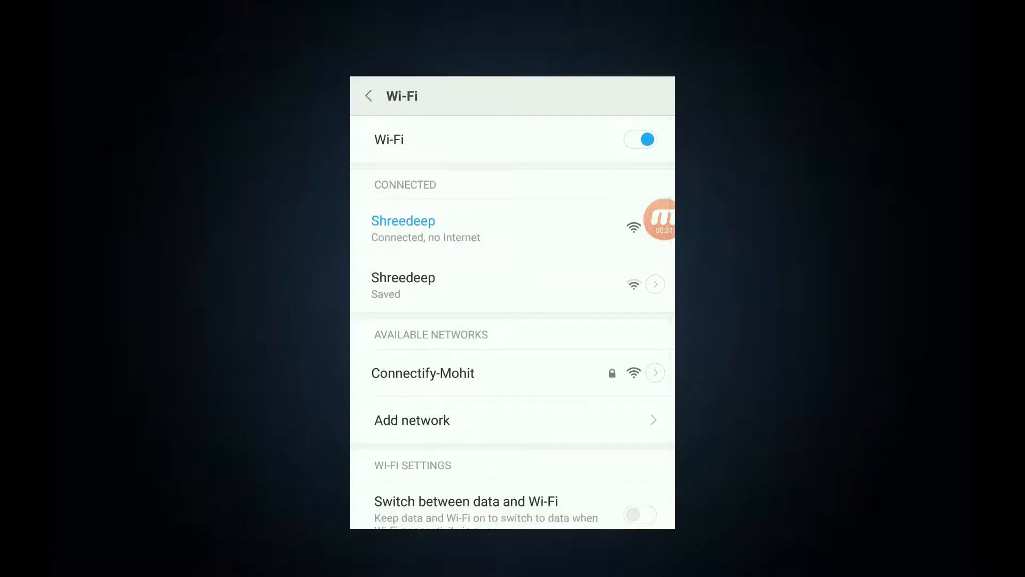
pyautogui.click(423, 373)
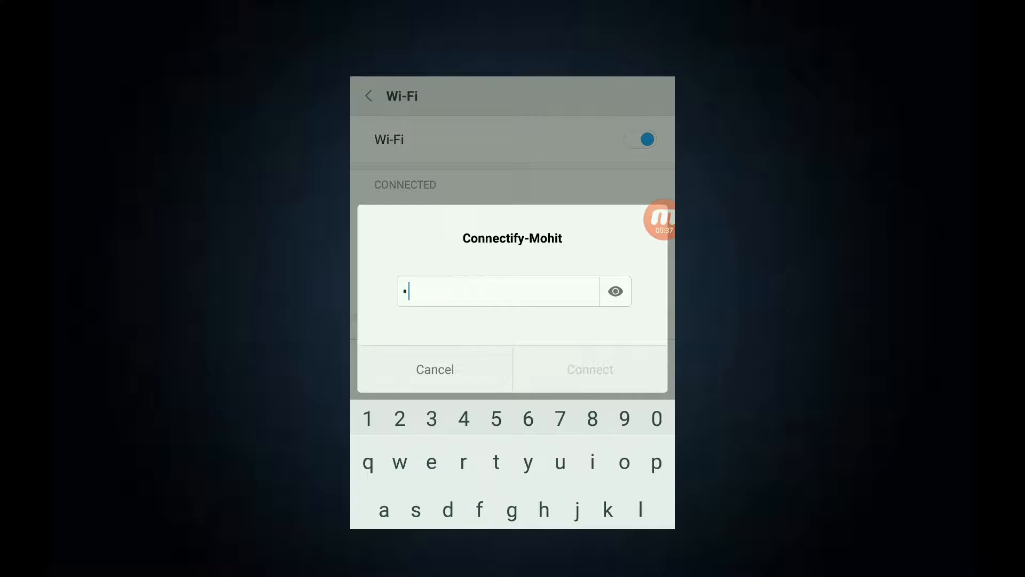
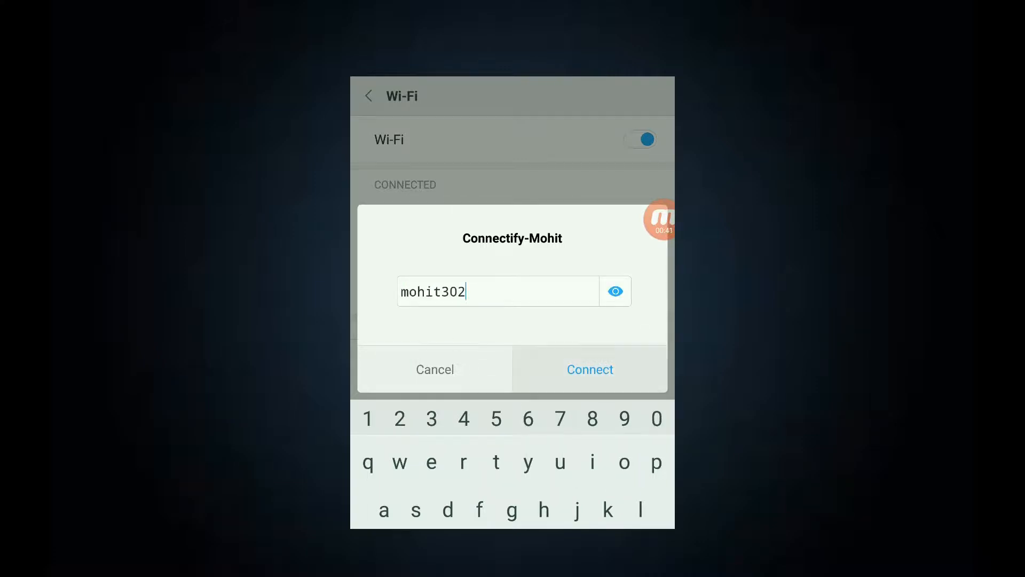
pyautogui.click(589, 369)
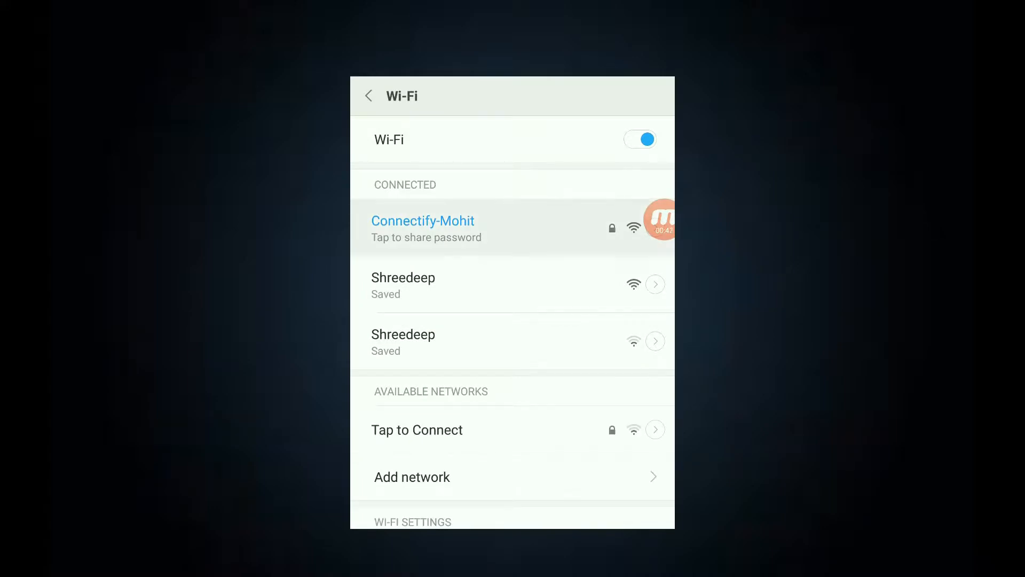
pyautogui.click(369, 95)
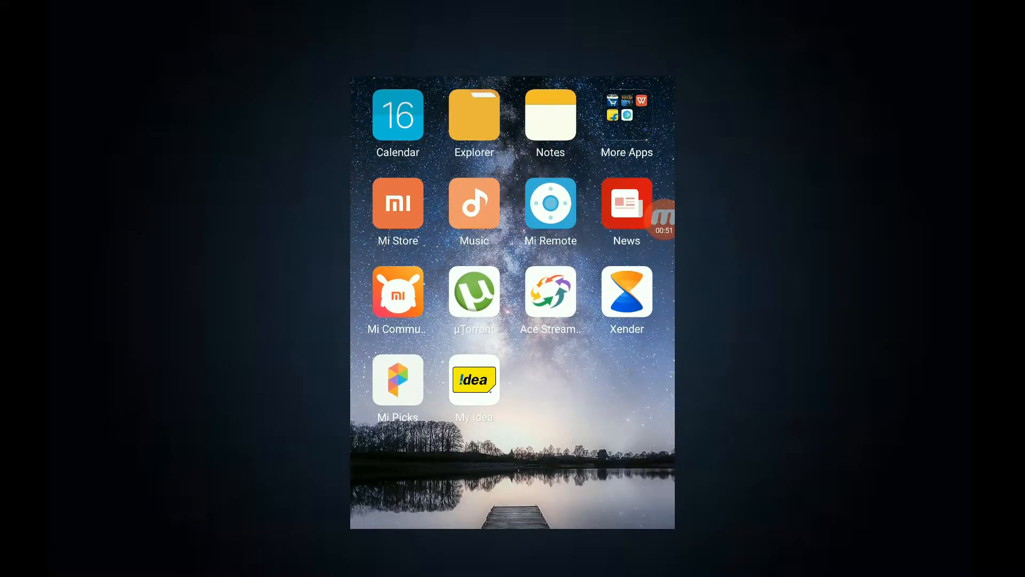
# Load google.co.in in Chrome on the phone over the hotspot
pyautogui.hscroll(-3)
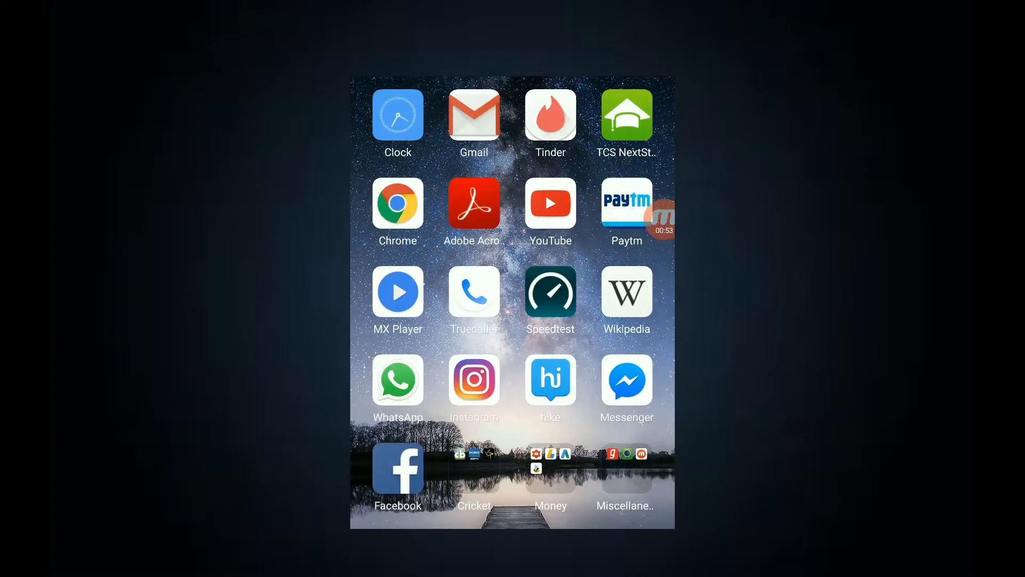
pyautogui.click(397, 203)
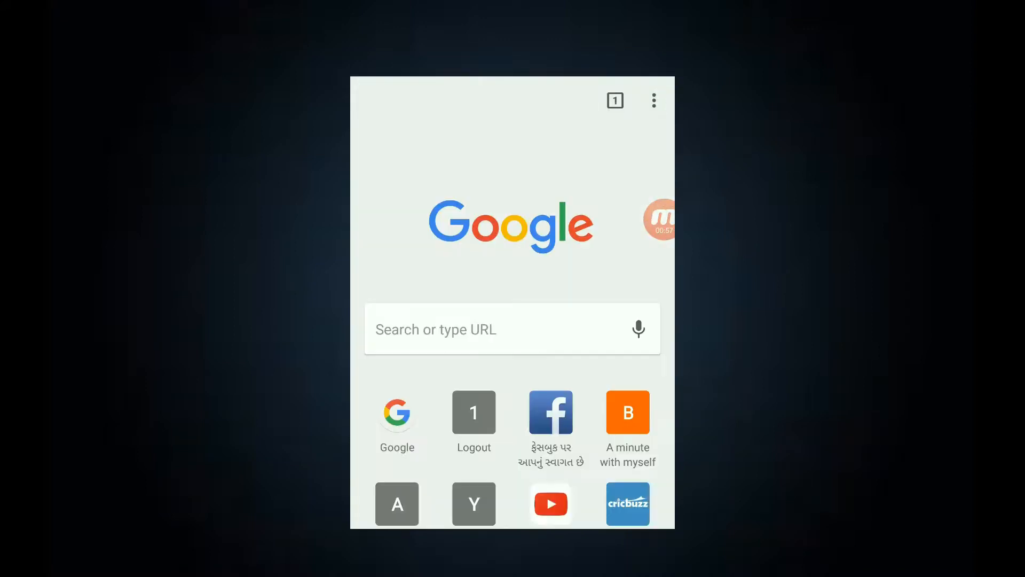
pyautogui.click(397, 413)
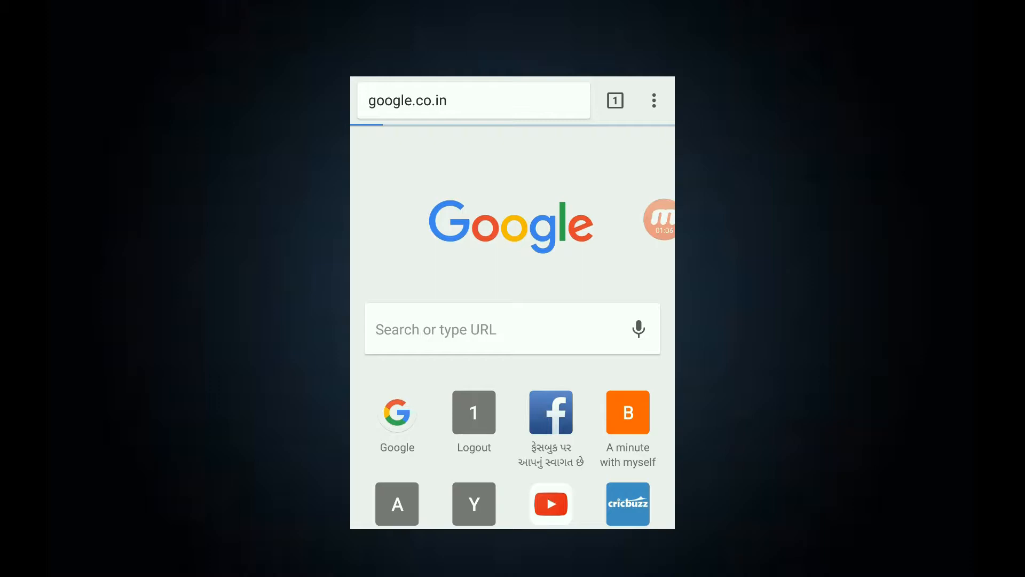
pyautogui.click(397, 419)
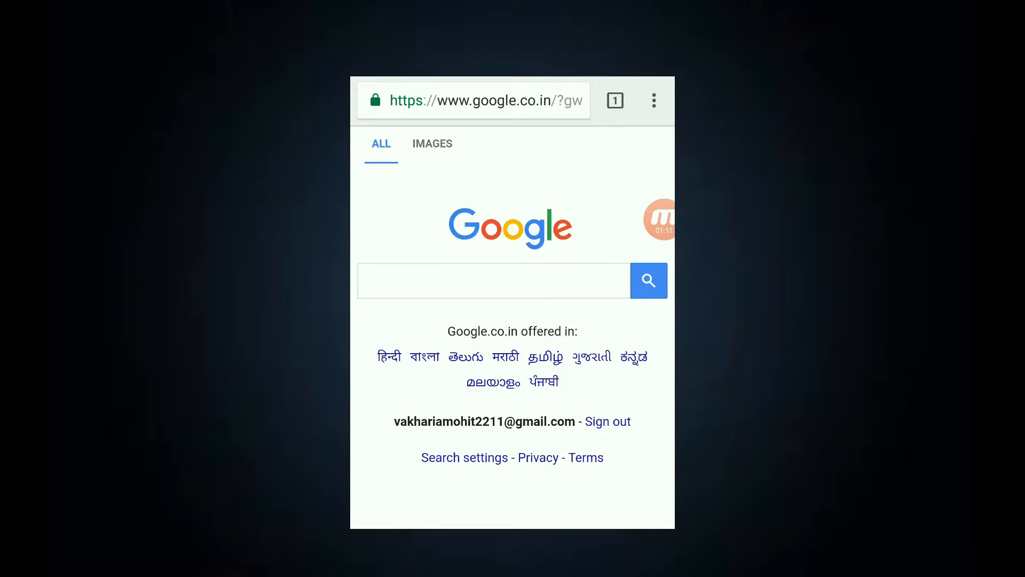
# Switch to Google Images and back to All, then show the open-tabs overview
pyautogui.click(431, 143)
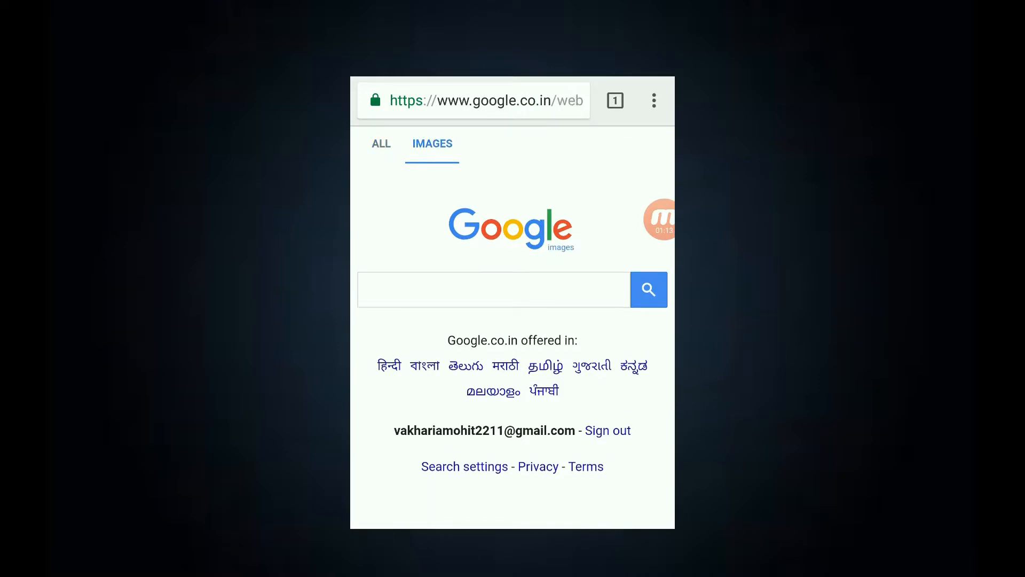
pyautogui.click(382, 144)
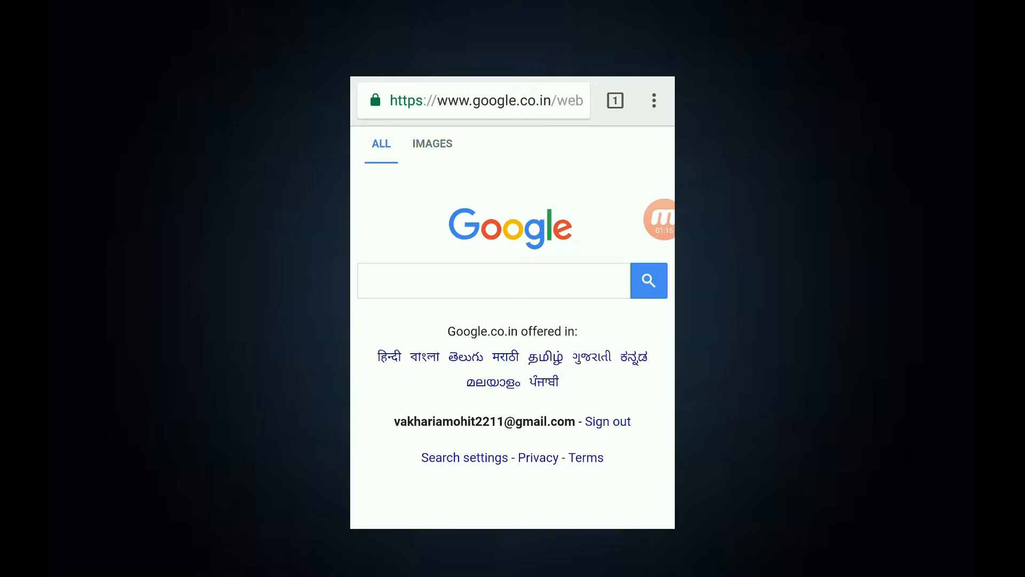
pyautogui.click(616, 101)
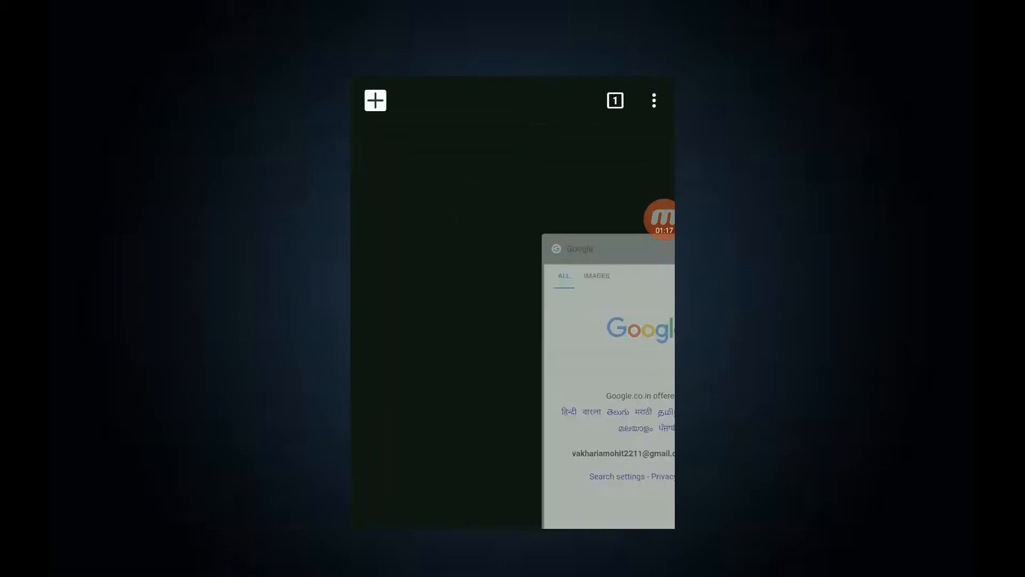